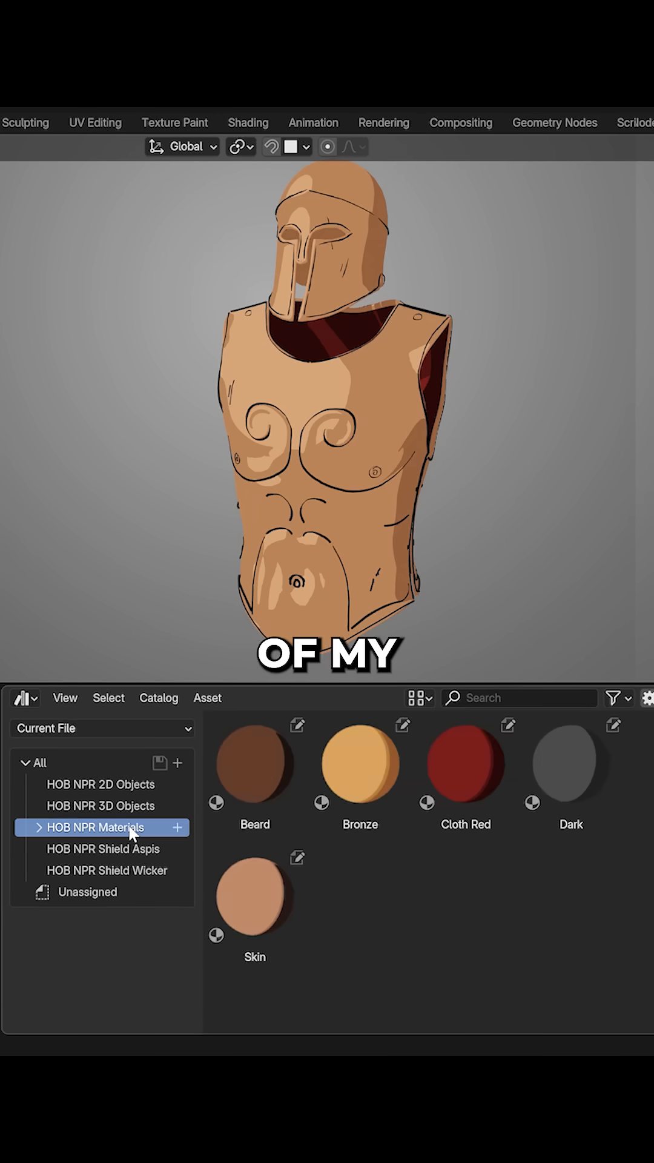
- Browse the HOB NPR Shield Aspis catalogue of painted shield designs
left_click(102, 849)
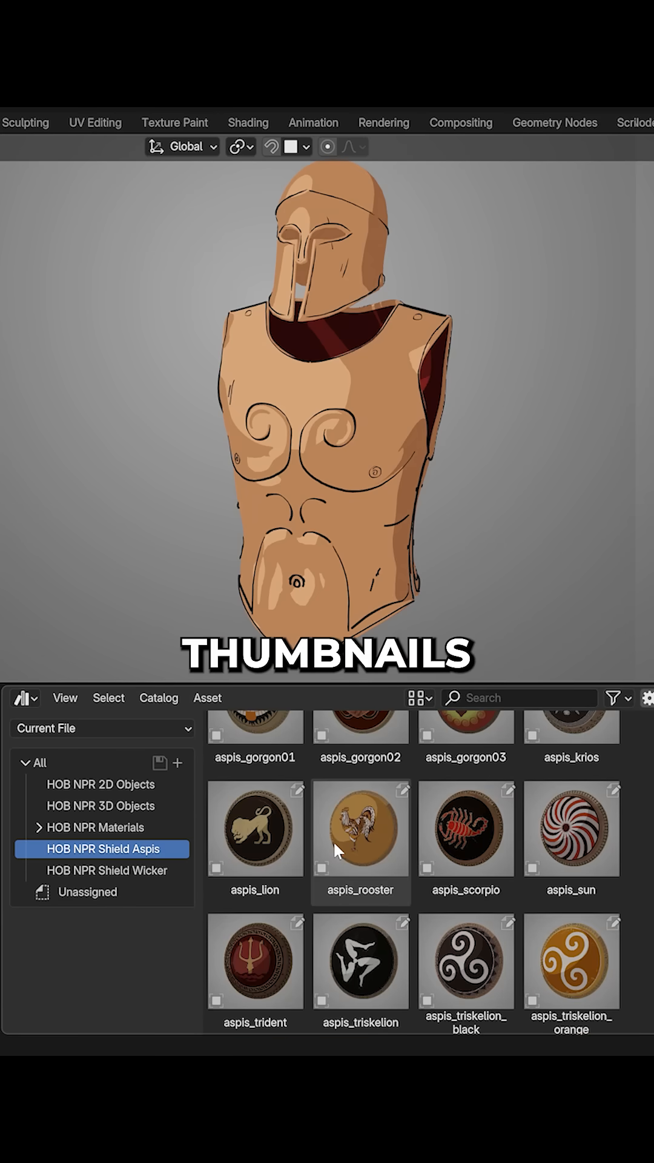
left_click(107, 871)
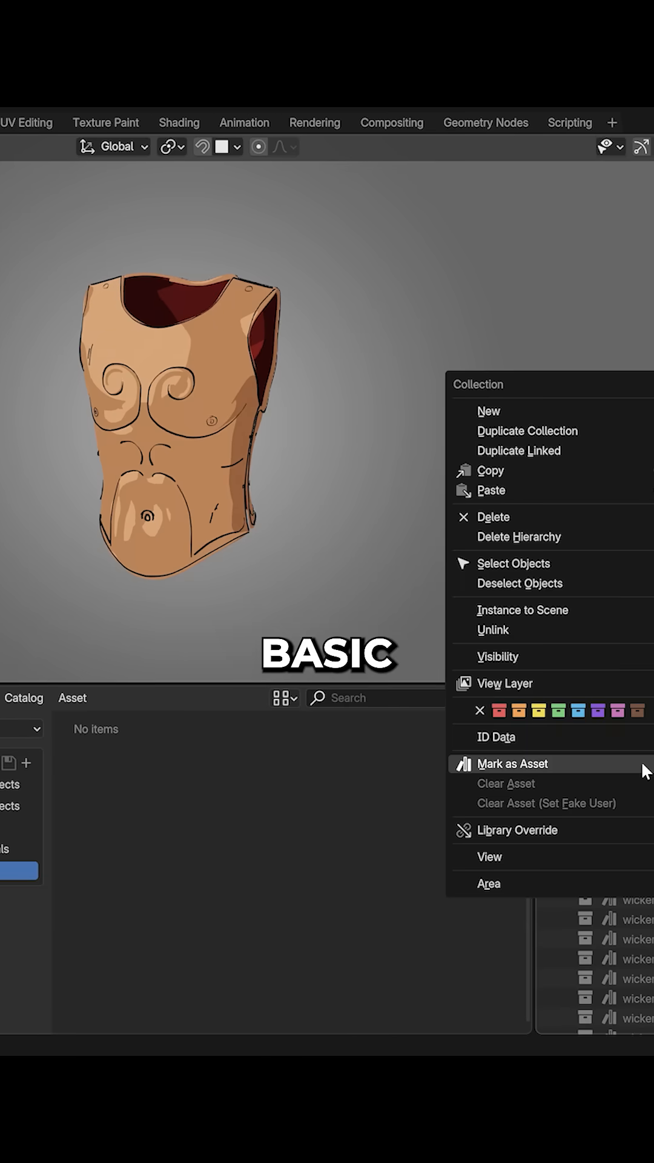
- Mark the cuirass collection as asset cuirass01 and view its details among the unassigned assets
left_click(512, 763)
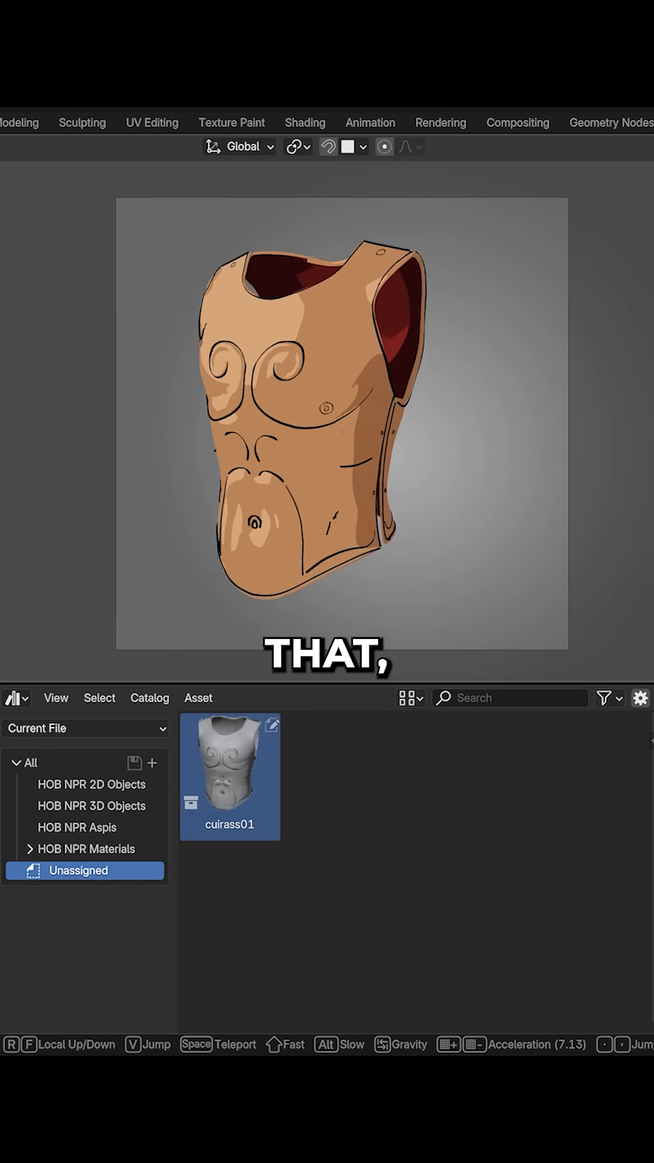
left_click(640, 698)
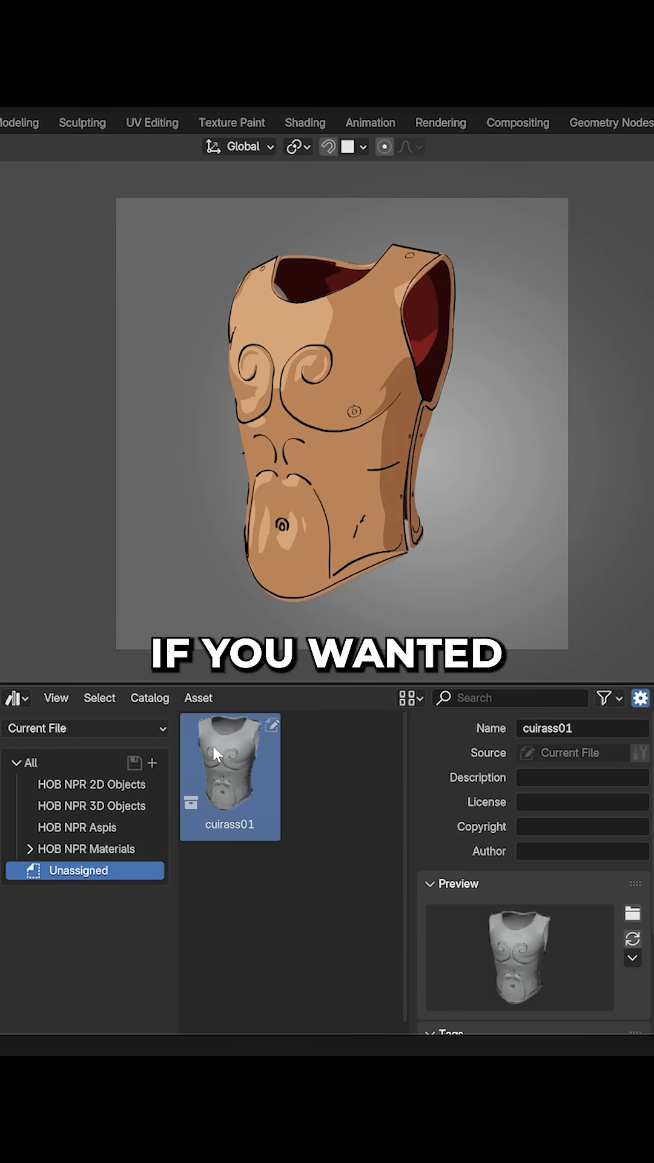
left_click(192, 192)
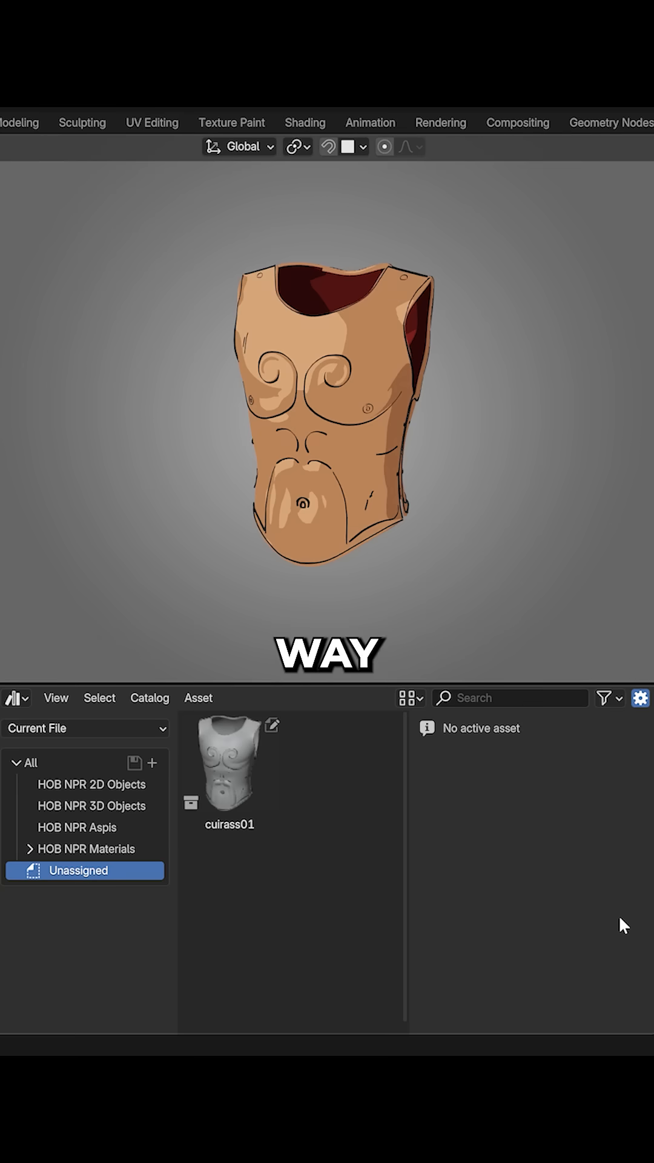
- Capture a viewport screenshot of the cel-shaded cuirass as cuirass01's thumbnail
left_click(229, 765)
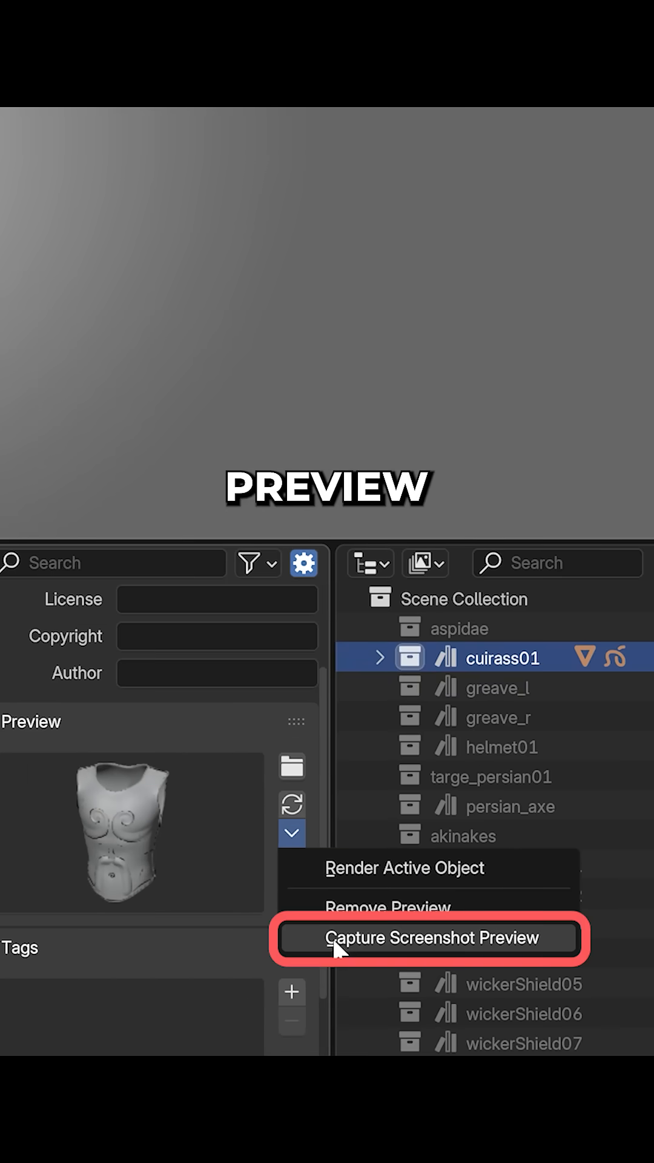
left_click(429, 937)
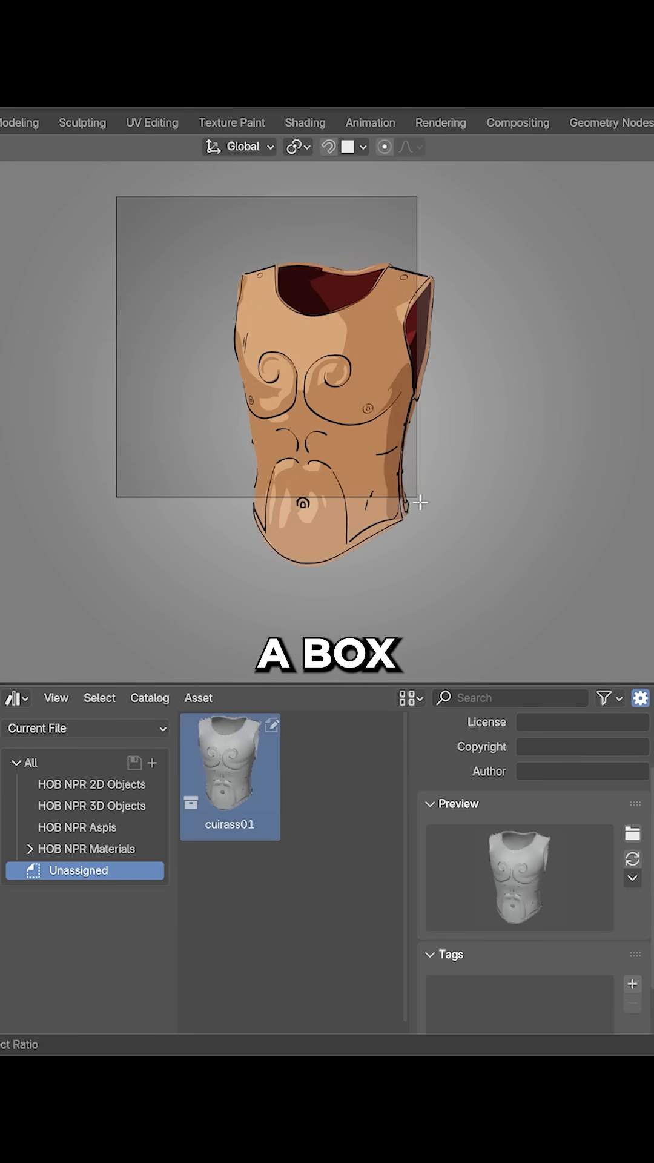
left_click_drag(420, 502, 549, 632)
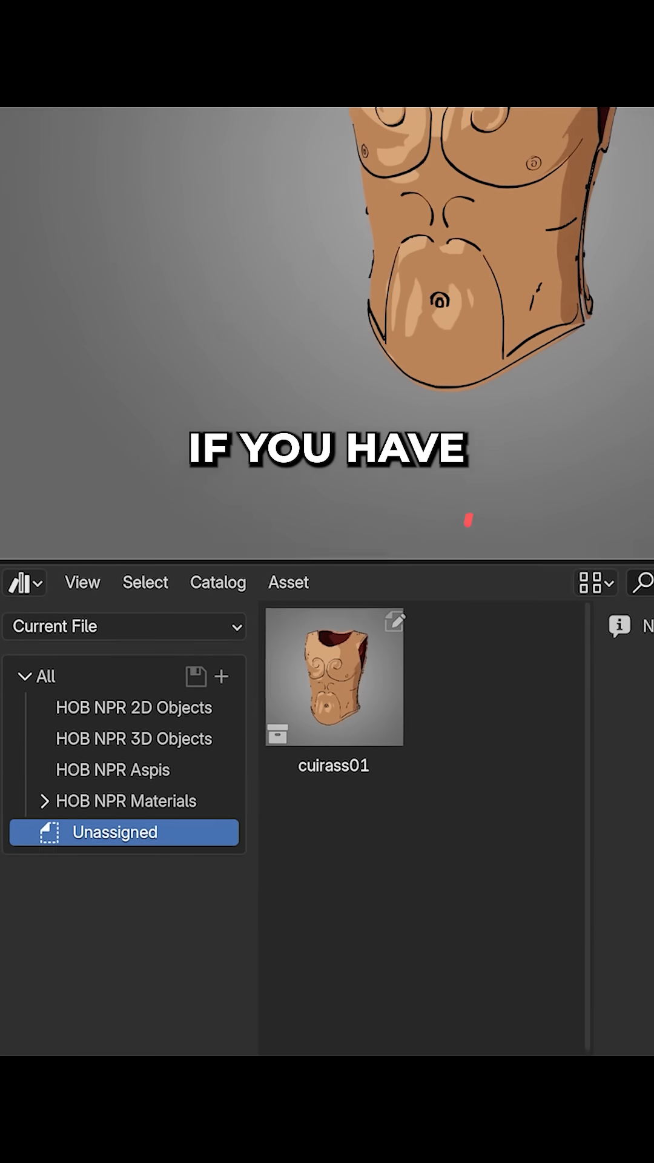
- Give the triskelion shields and persian_cap01 screenshot thumbnails, starting one for persian_helmet01
left_click(103, 848)
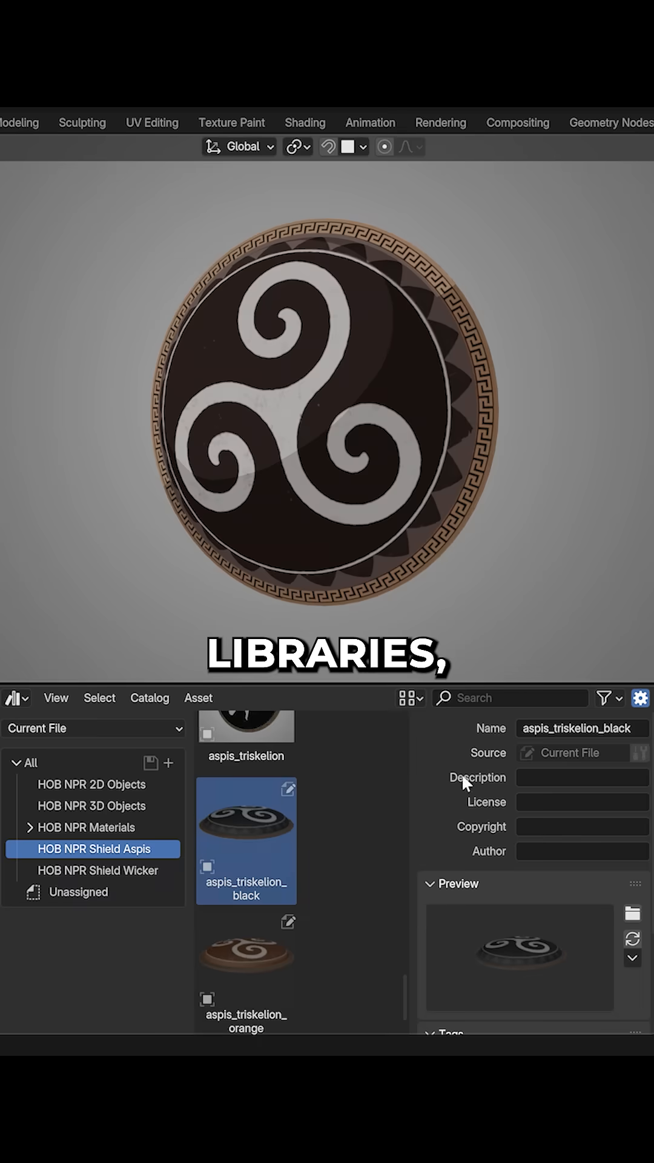
left_click(246, 961)
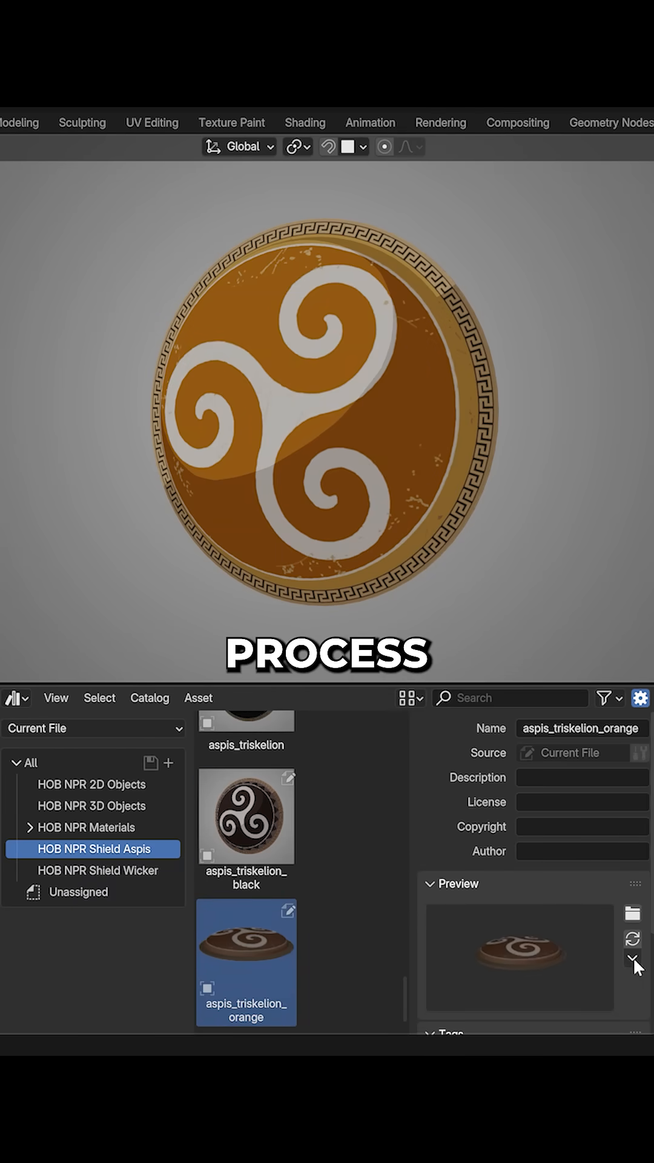
left_click(91, 806)
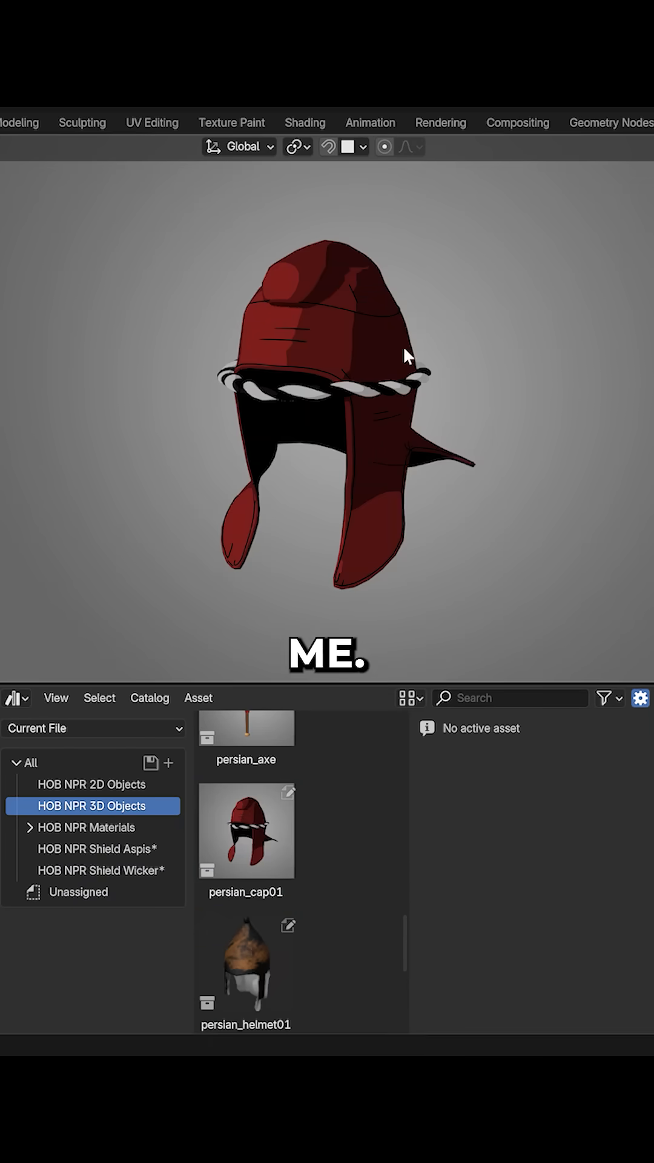
left_click(246, 965)
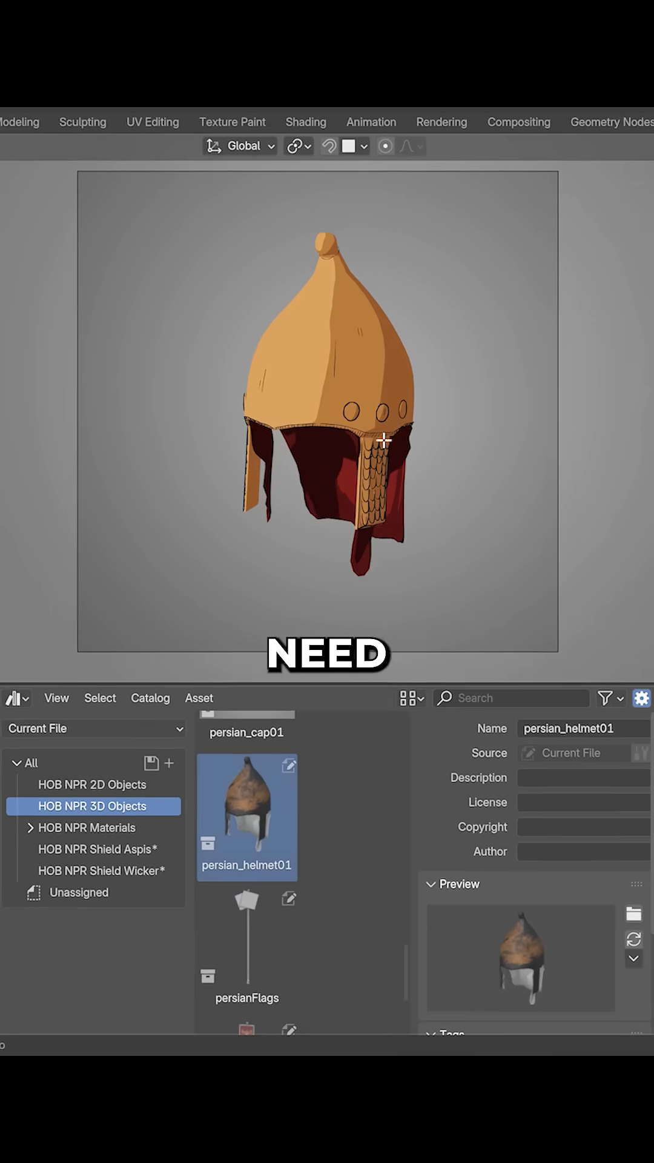